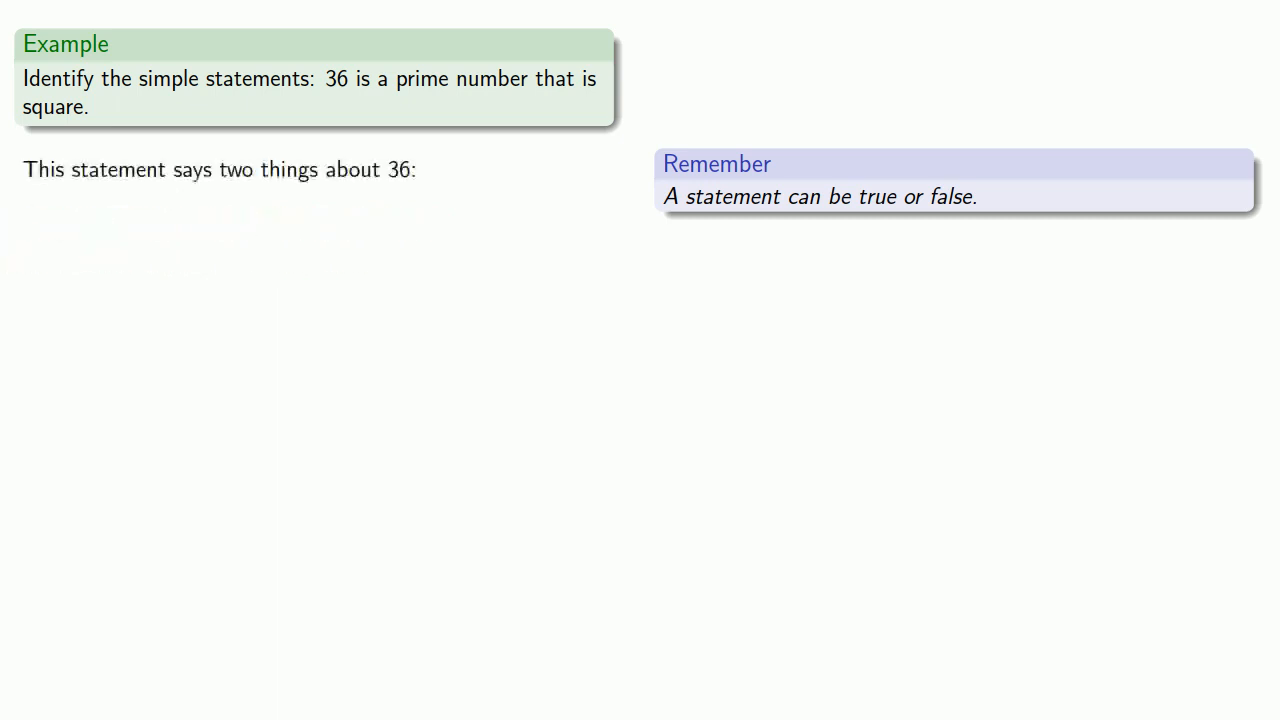
# Advance the duck slide to show it as BOTH aquatic AND a bird AND eats fish.
pyautogui.moveTo(322, 79); pyautogui.dragTo(525, 79)
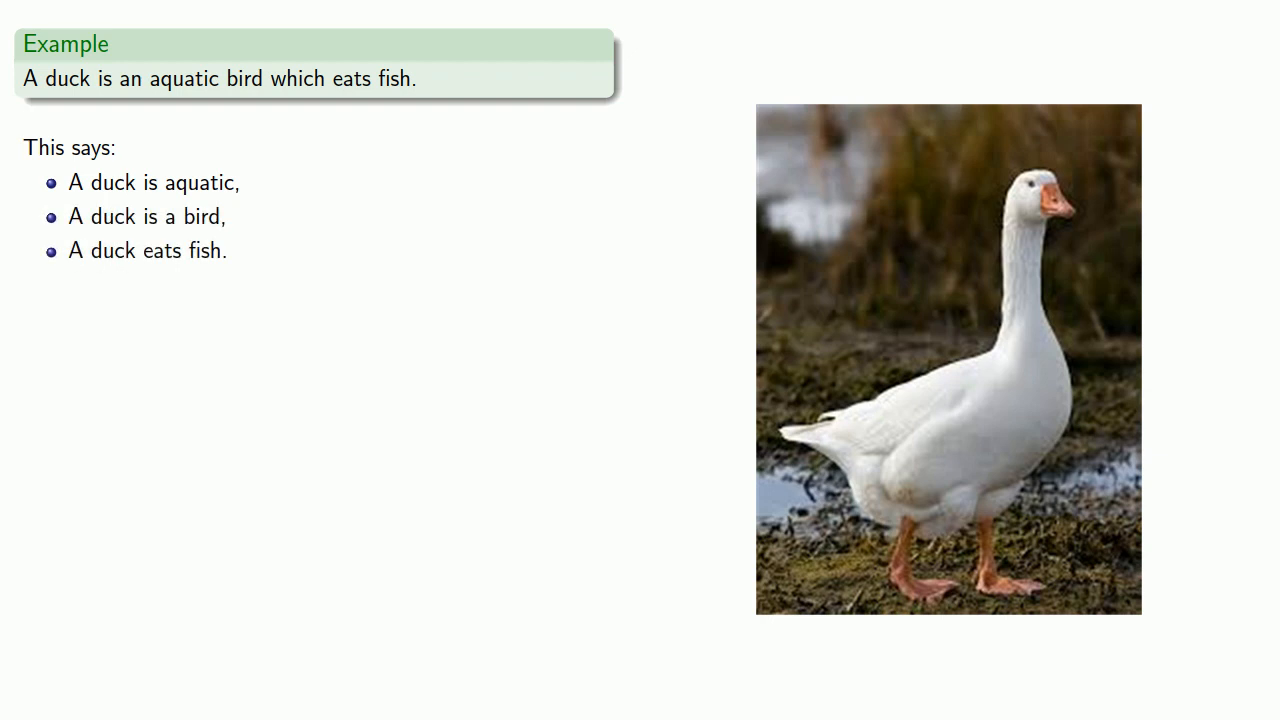
pyautogui.press('right')
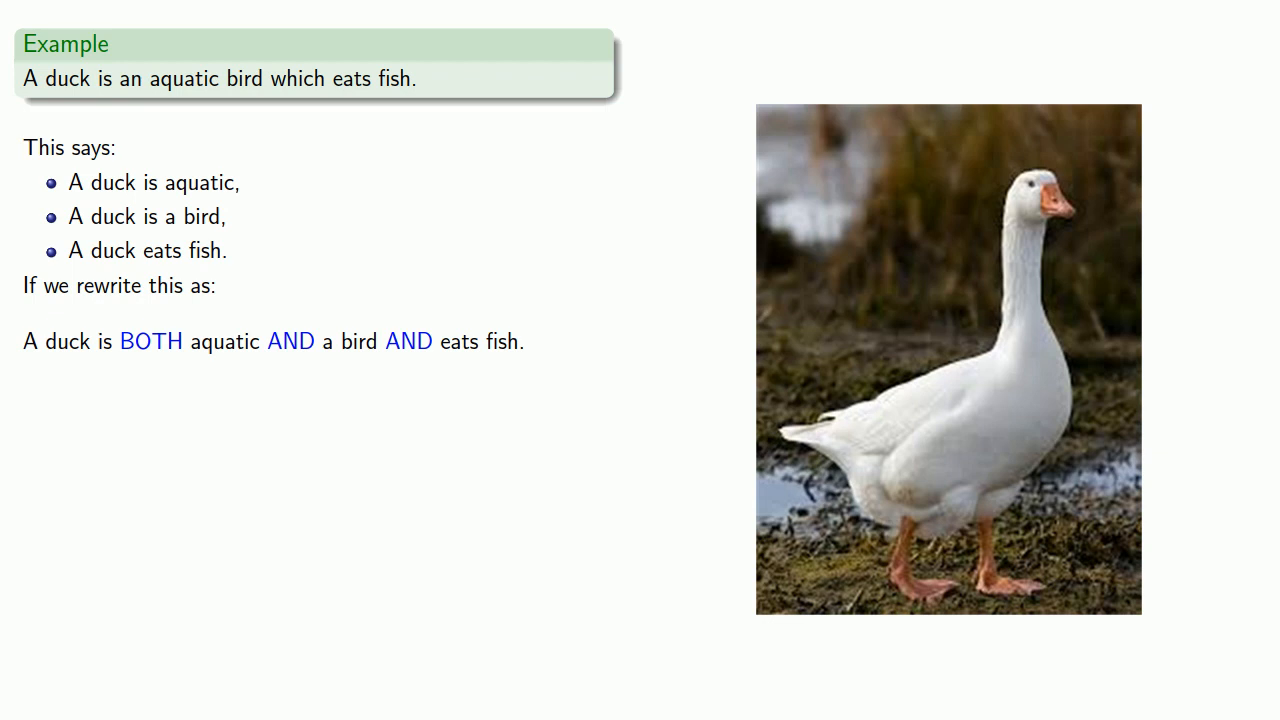
pyautogui.doubleClick(151, 341)
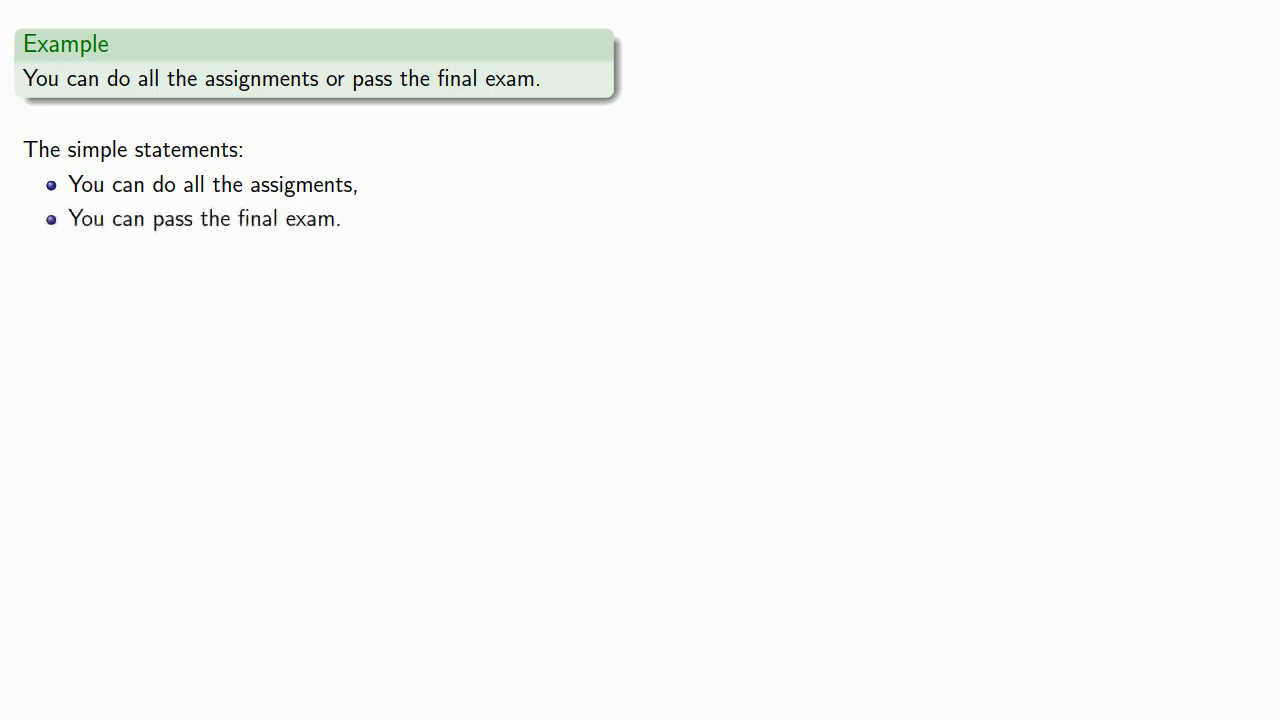
# Show the 'If we rewrite this as:' line under the assignments-or-final-exam statements.
pyautogui.press('Right')
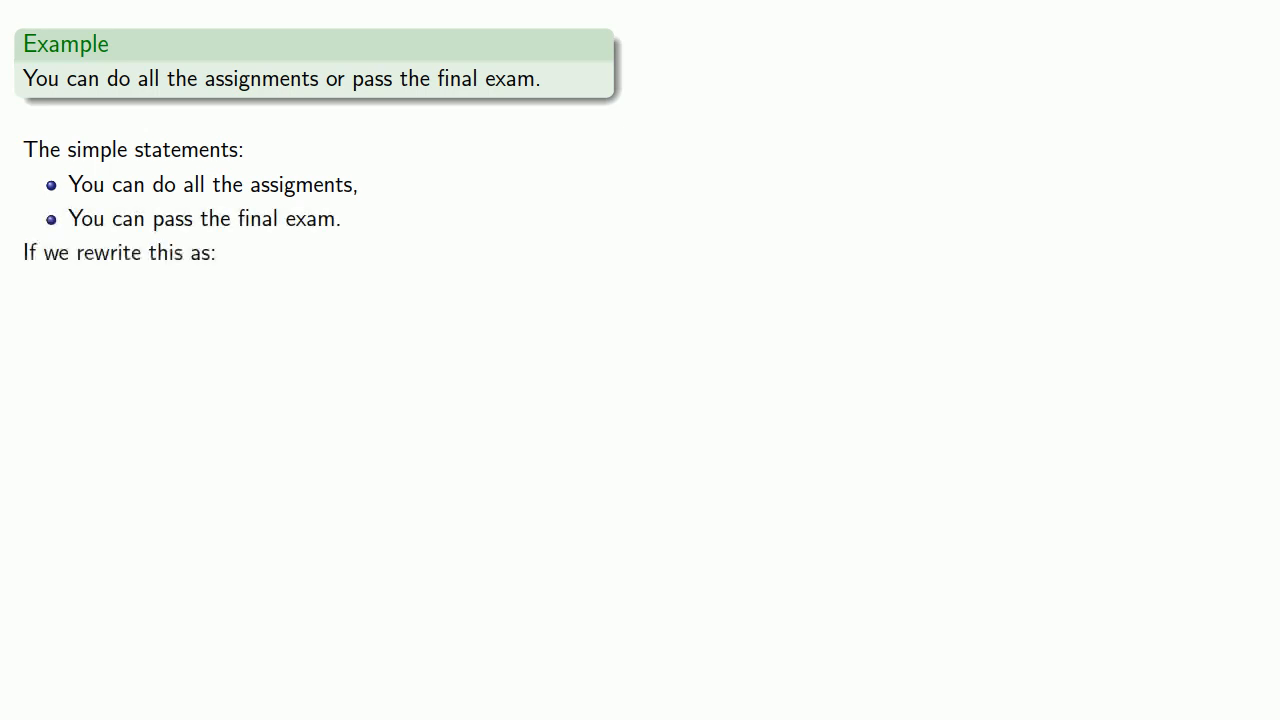